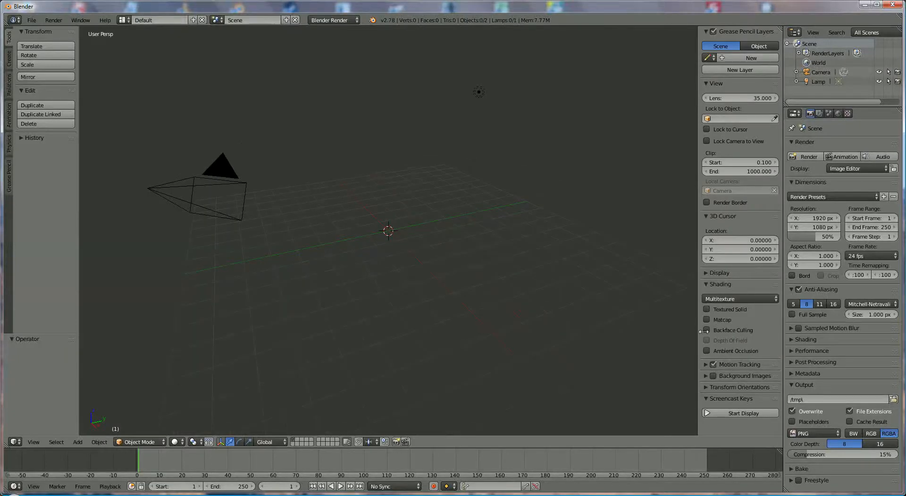
Step: Bring up the Add > Mesh list of primitives in the empty scene
left_click(740, 412)
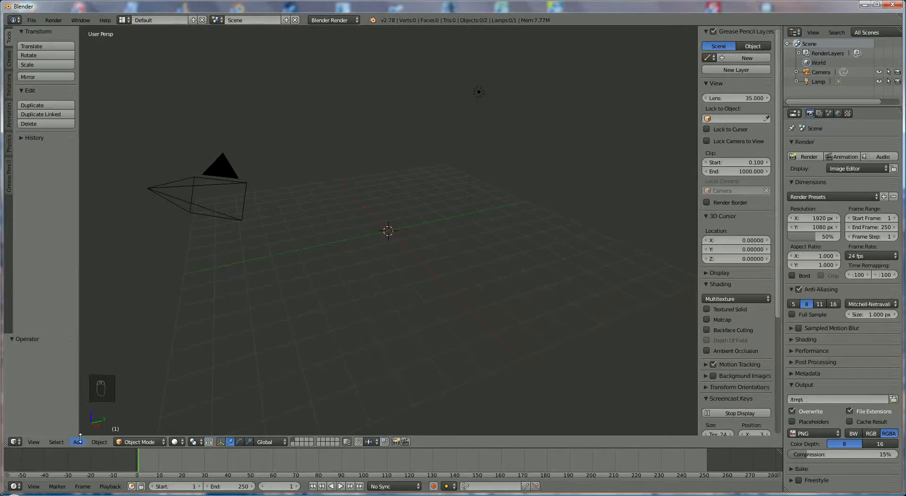
left_click(77, 441)
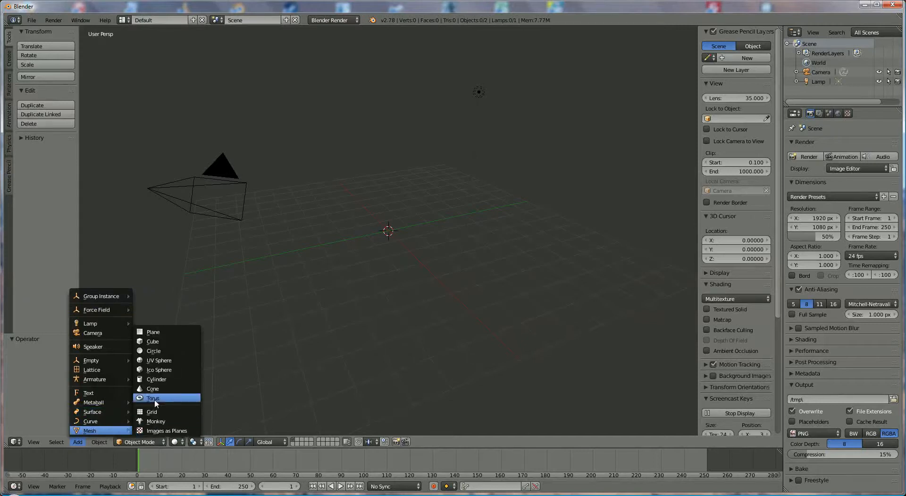
Step: Add a cone with 120 vertices, 3 units deep, raised so its base sits on the grid
left_click(153, 388)
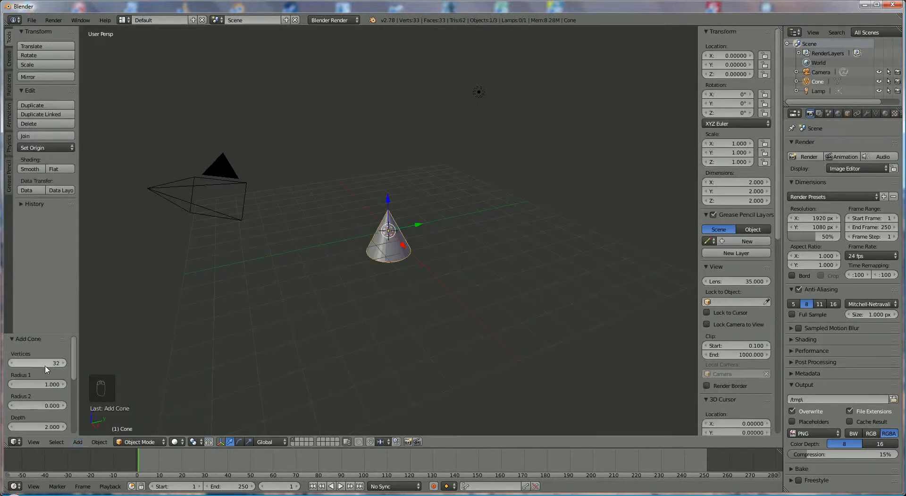
left_click(36, 363)
type("120")
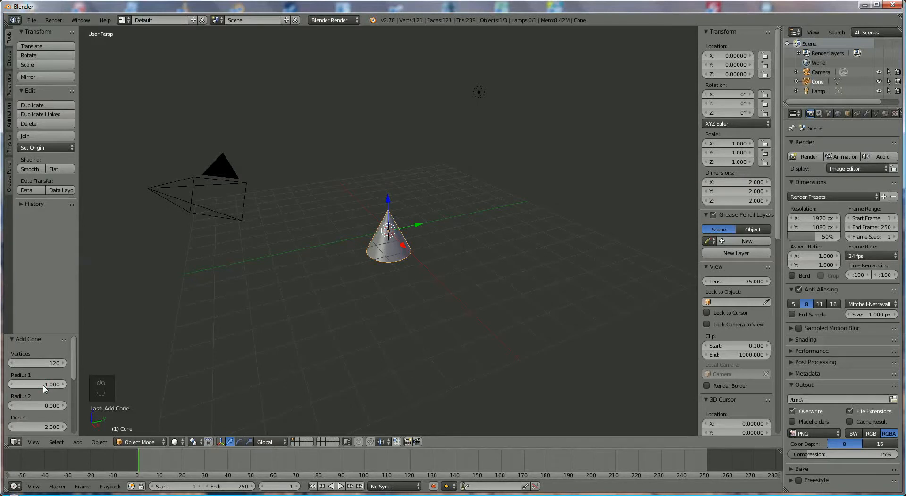
mouse_move(43, 405)
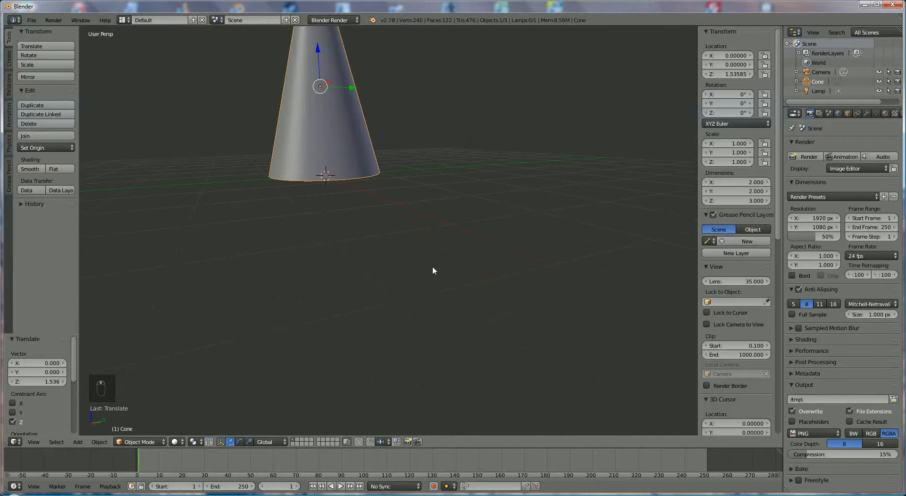
left_click(138, 441)
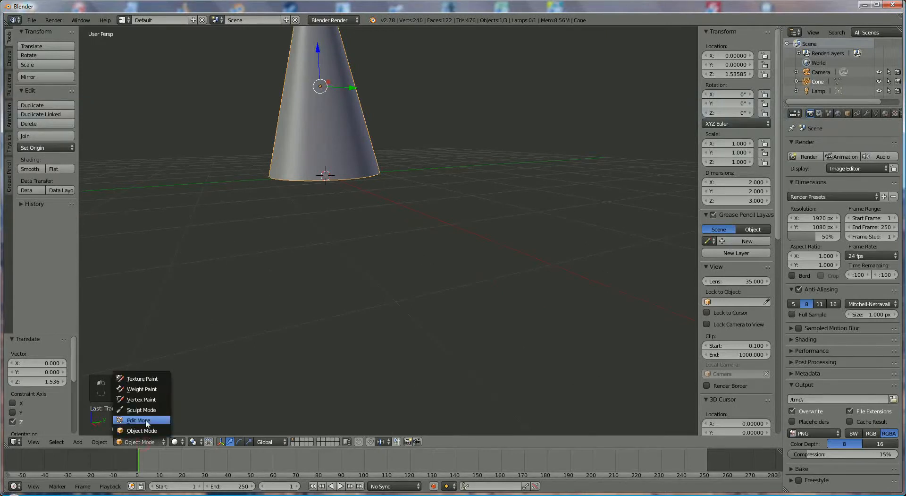
Step: In Edit Mode, loop-cut the cone with 4 horizontal edge rings
left_click(137, 420)
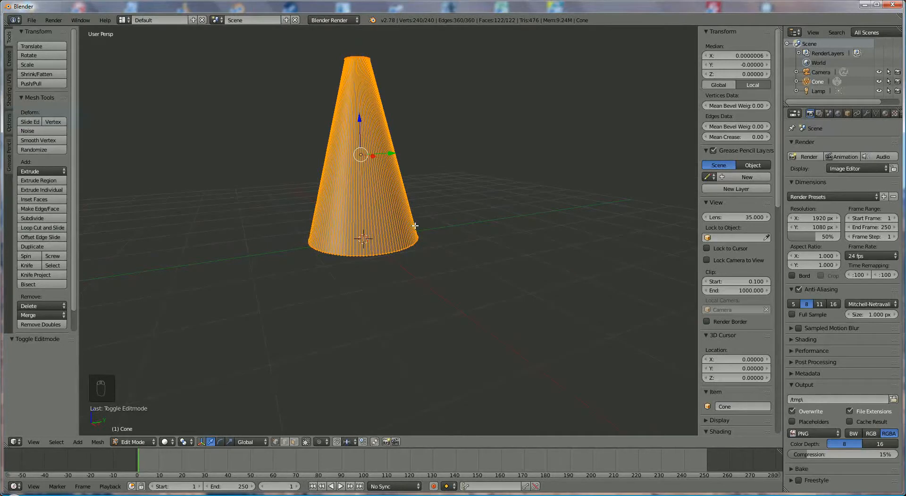
key("ctrl+r")
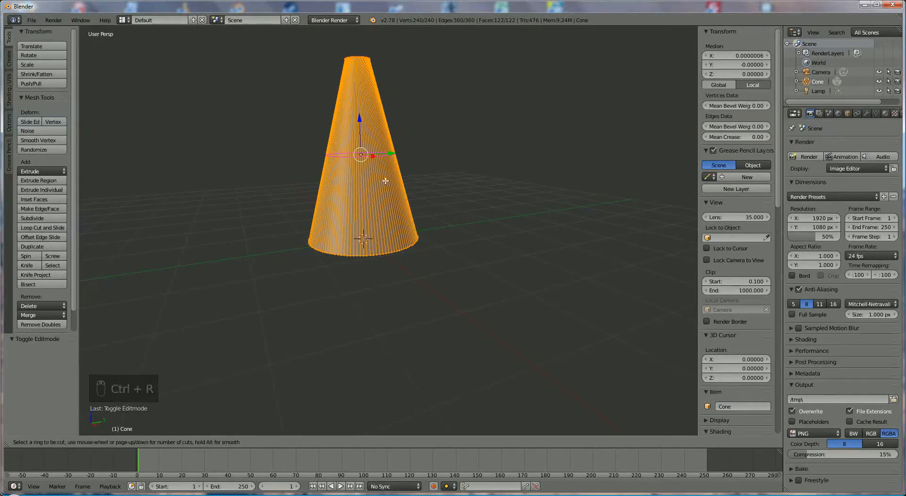
scroll("up", 3)
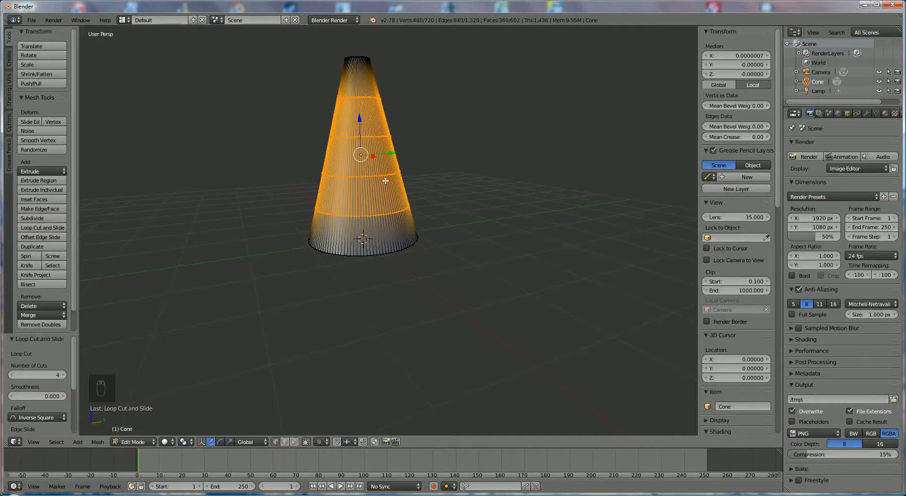
mouse_move(476, 183)
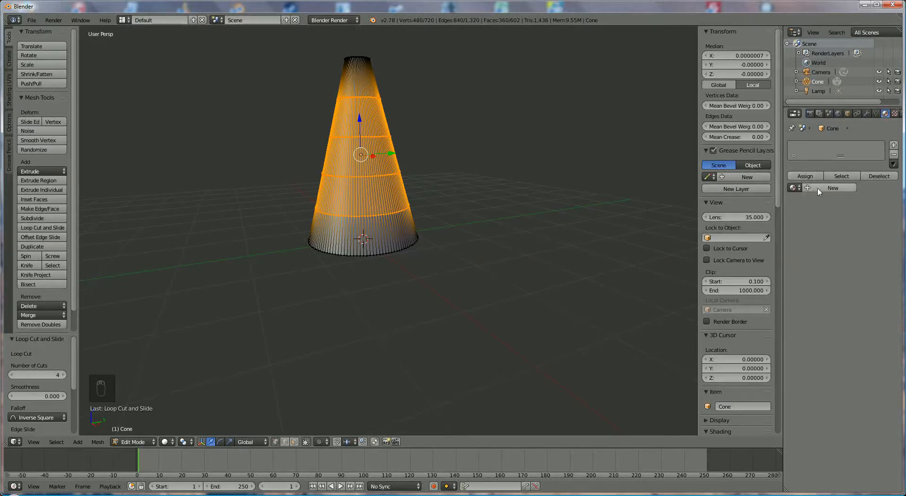
Step: Create a new material 'orange-red' with an orange-red diffuse colour on the cone
left_click(833, 187)
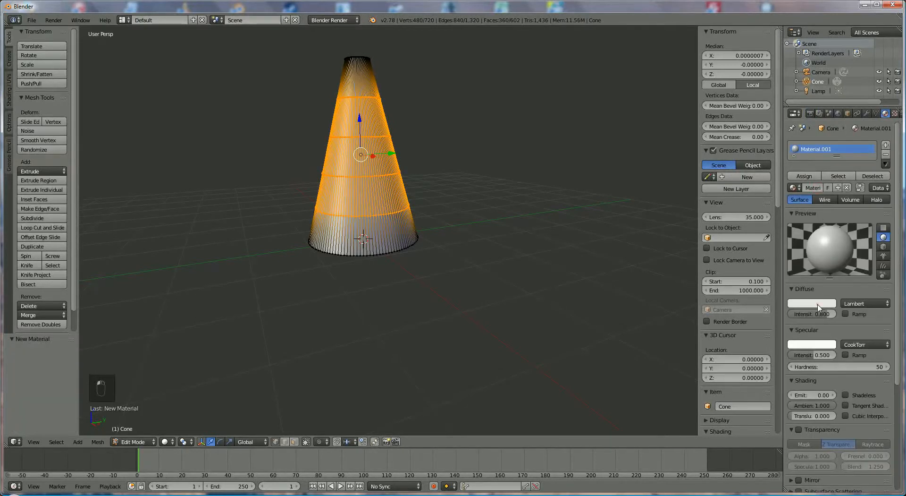
left_click(811, 303)
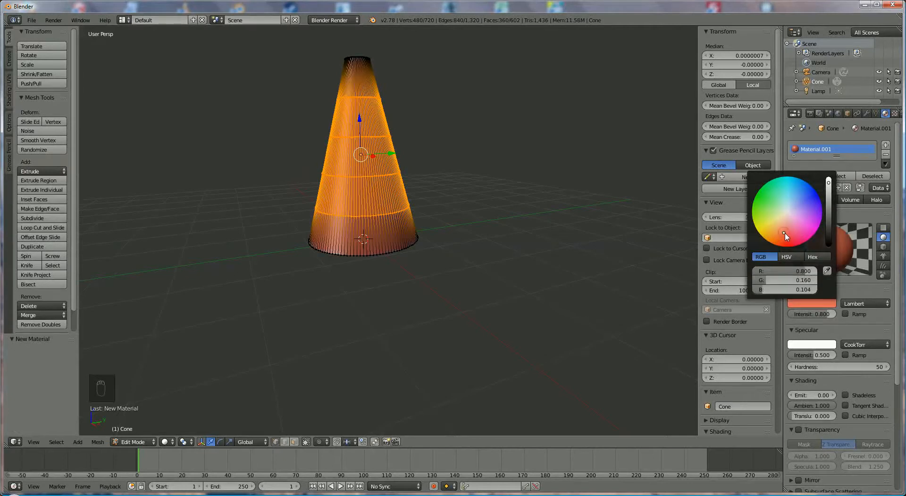
left_click(787, 237)
type("orange-red")
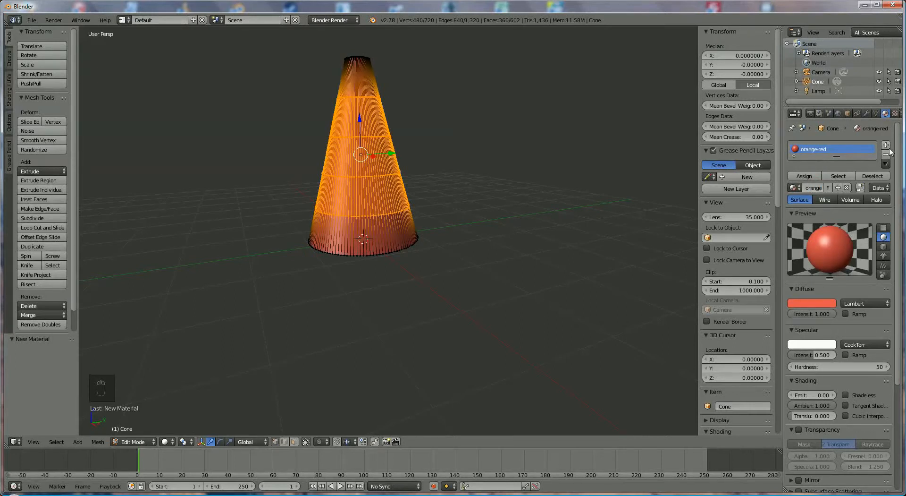
Step: Add a second material slot 'white' with white diffuse and reduced specular intensity
left_click(884, 145)
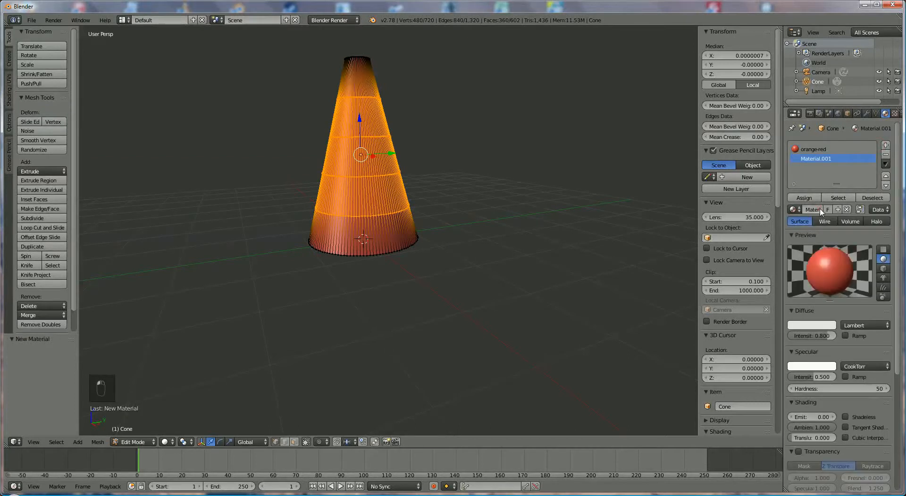
left_click(814, 209)
type("white")
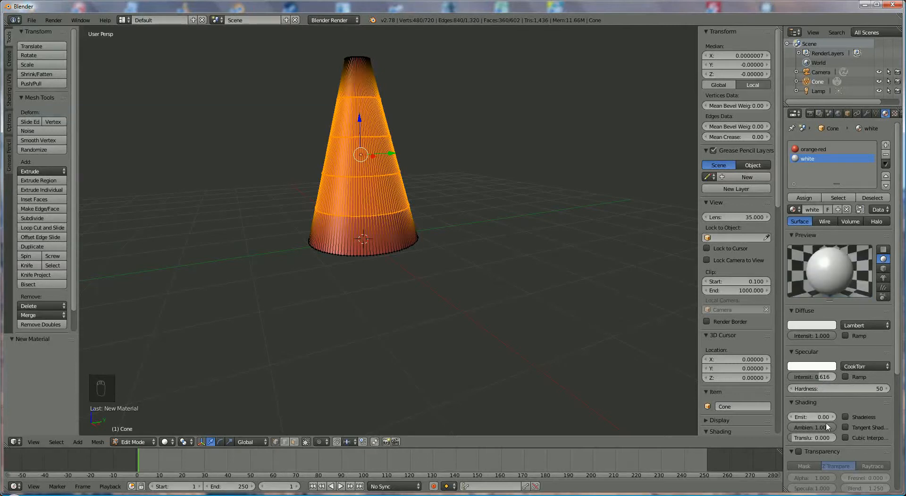
scroll("down", 3)
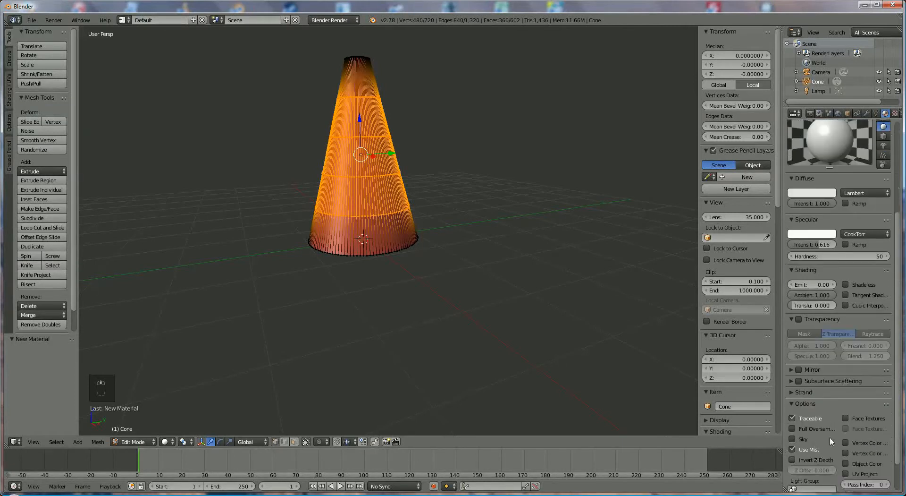
scroll("down", 3)
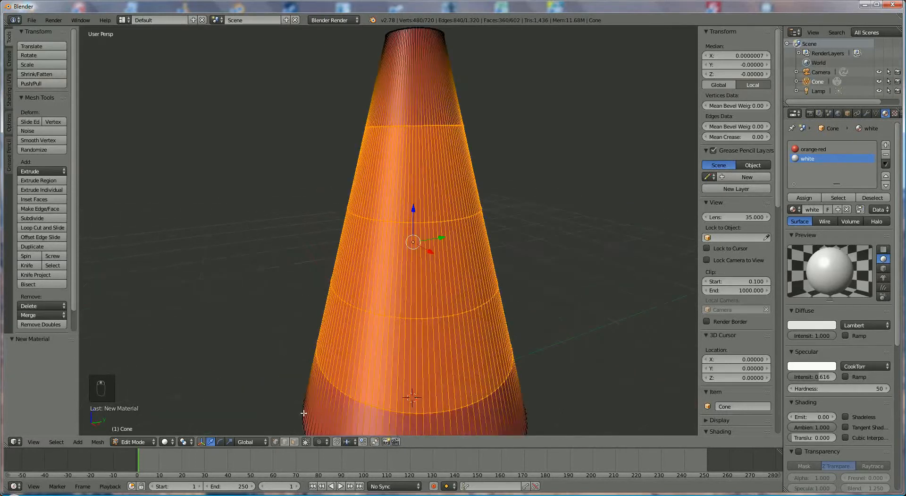
mouse_move(295, 441)
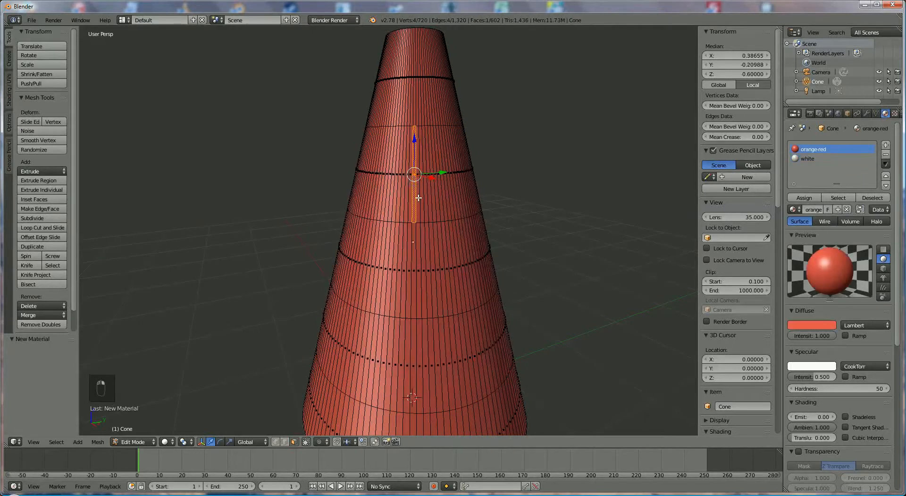
mouse_move(471, 165)
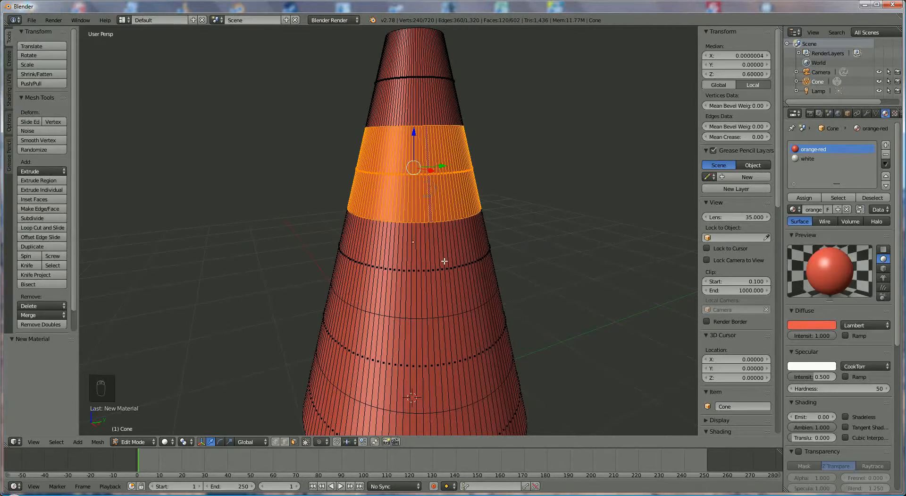
mouse_move(436, 378)
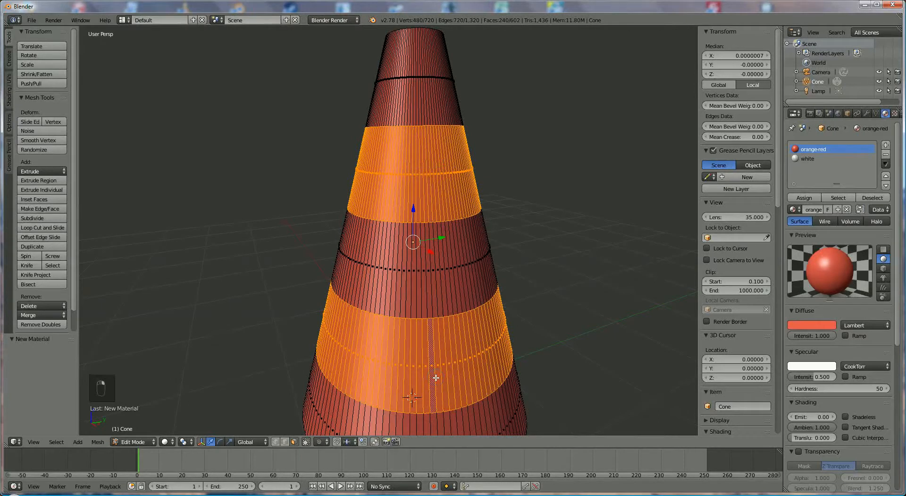
mouse_move(461, 355)
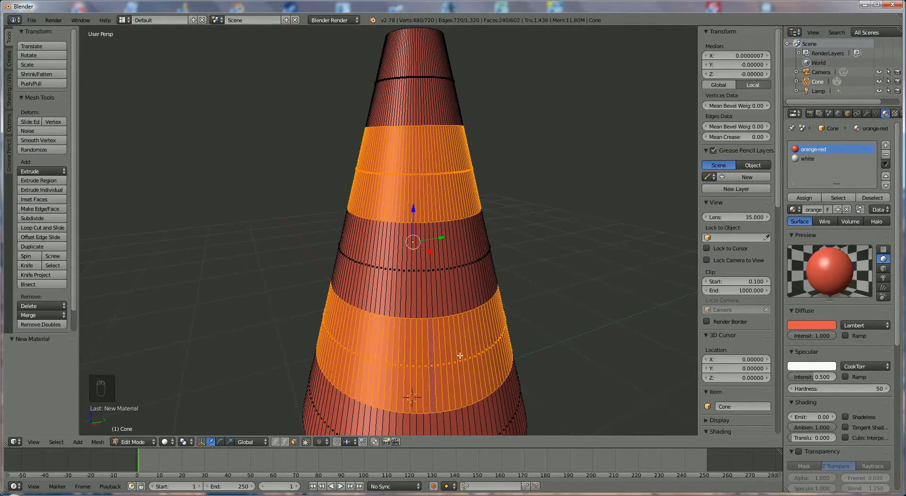
mouse_move(807, 162)
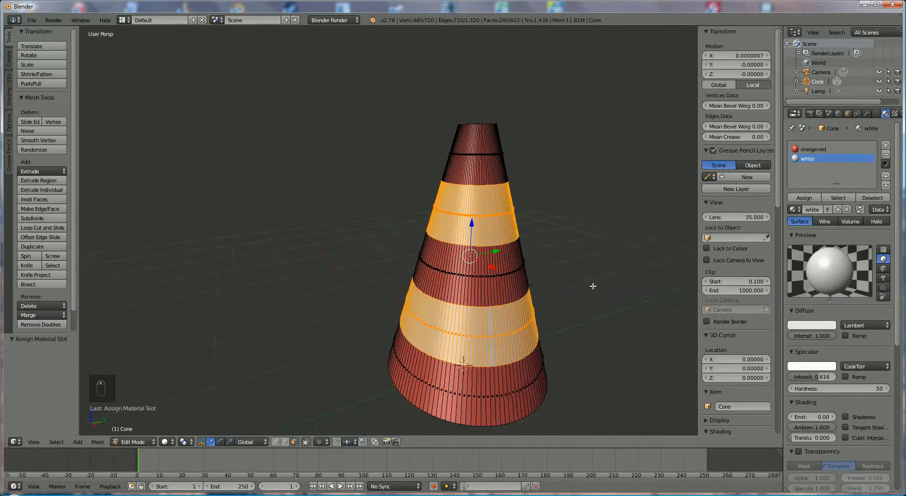
mouse_move(561, 313)
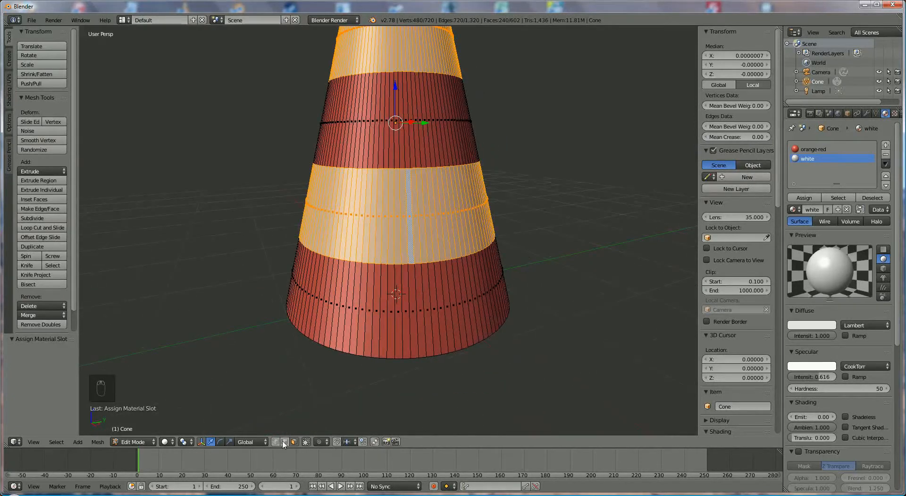
mouse_move(283, 444)
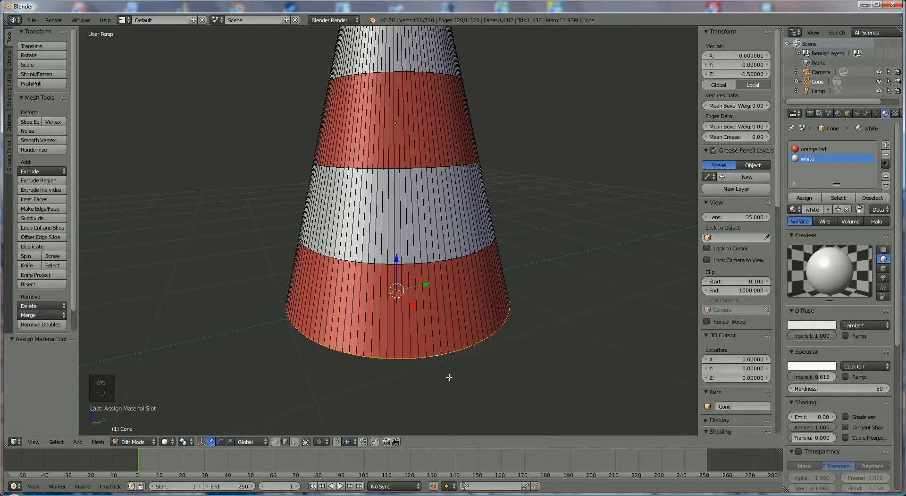
Step: Extrude the bottom edge loop outward into a flat brim, then downward for thickness
key("e")
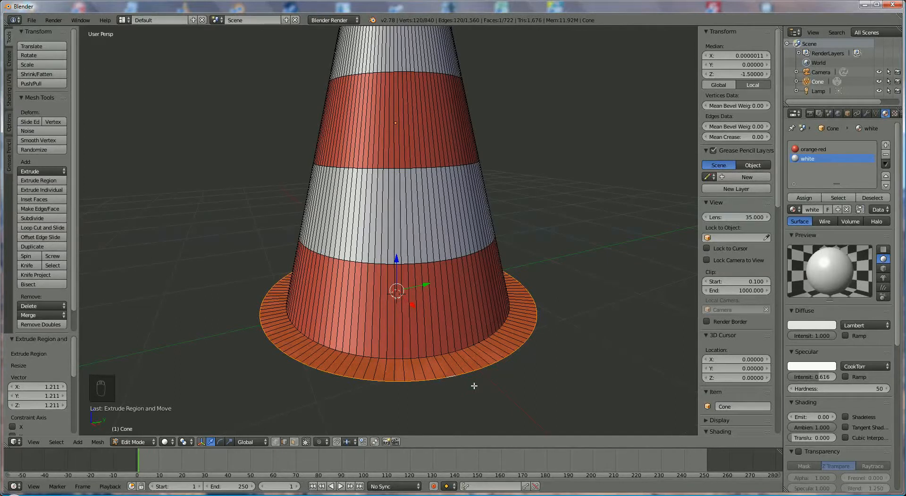
key("e")
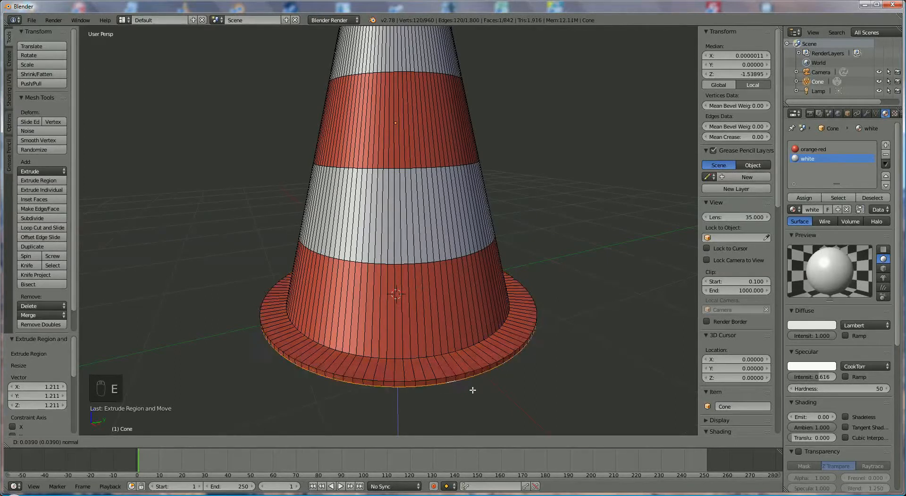
mouse_move(473, 391)
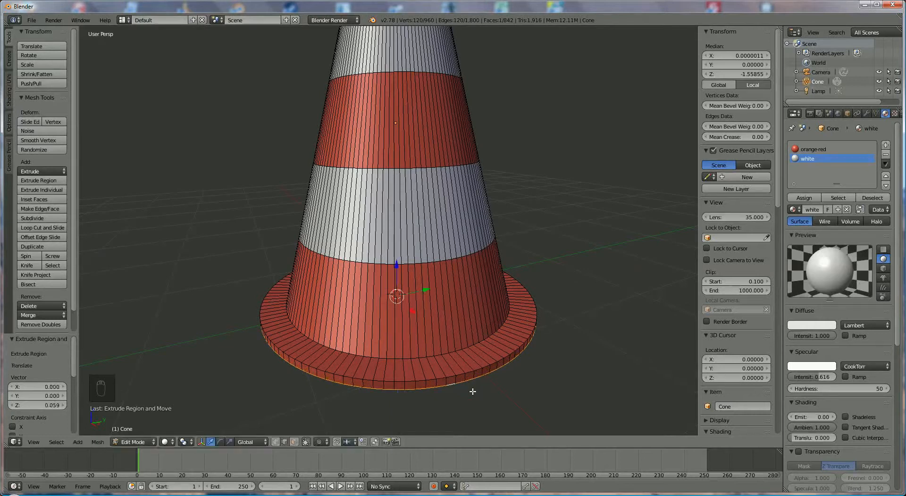
mouse_move(268, 410)
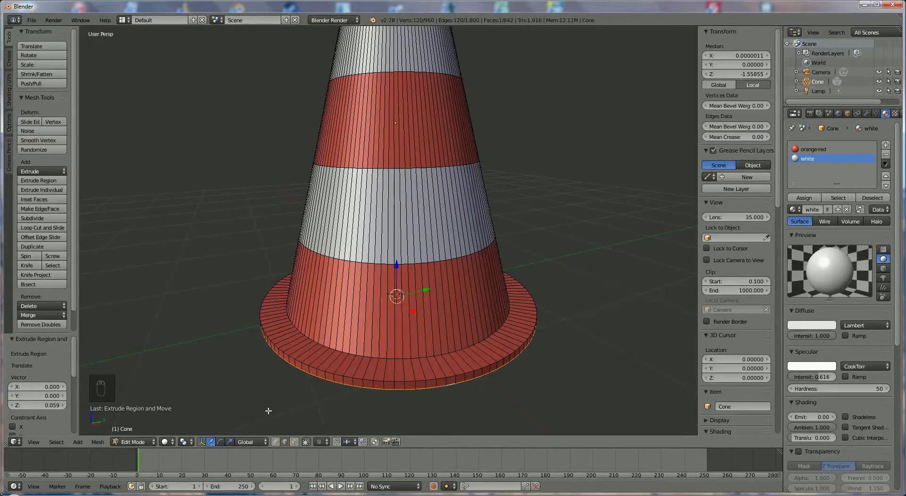
Step: Add a plane under the brim, lowered on Z and scaled wider than the brim
left_click(77, 441)
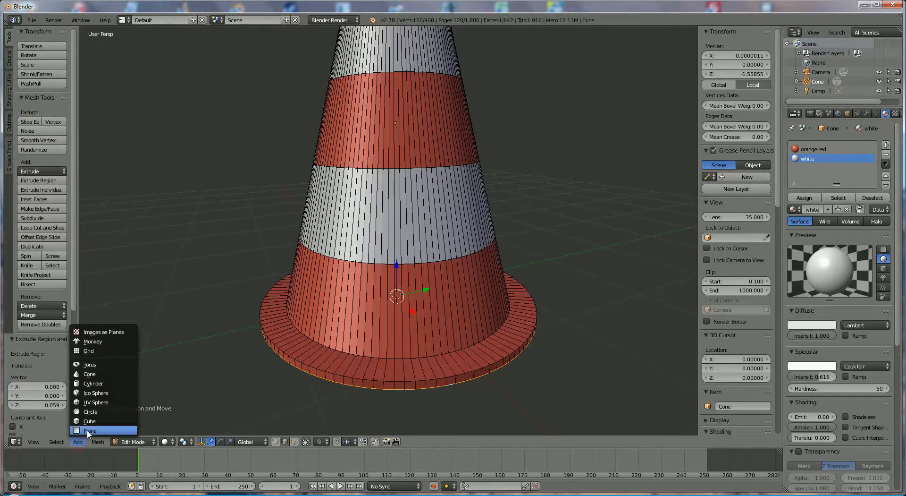
left_click(90, 430)
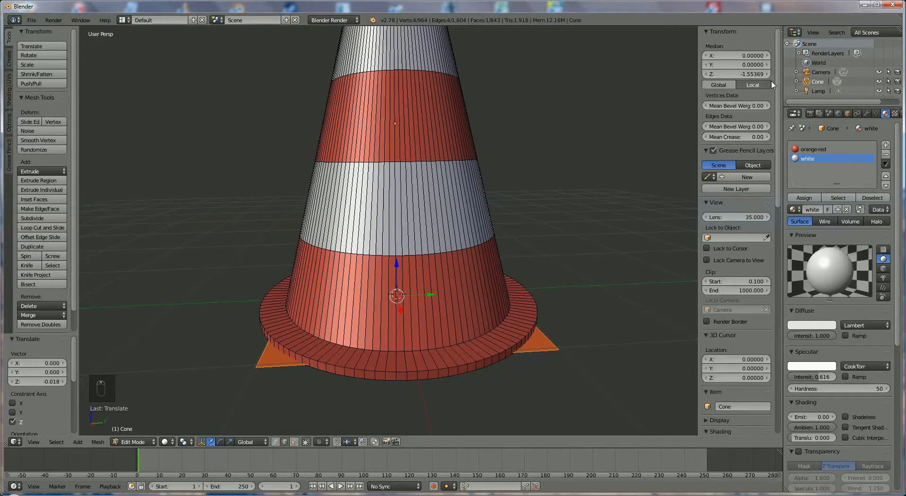
mouse_move(348, 341)
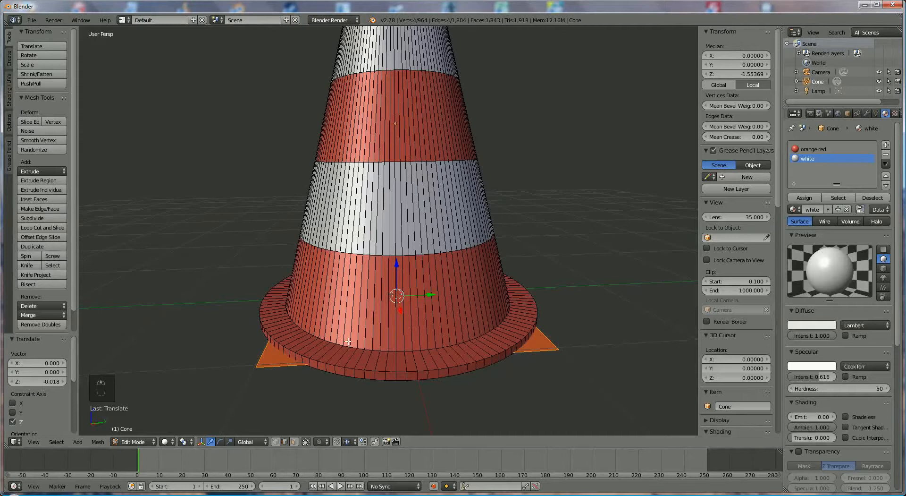
key("s")
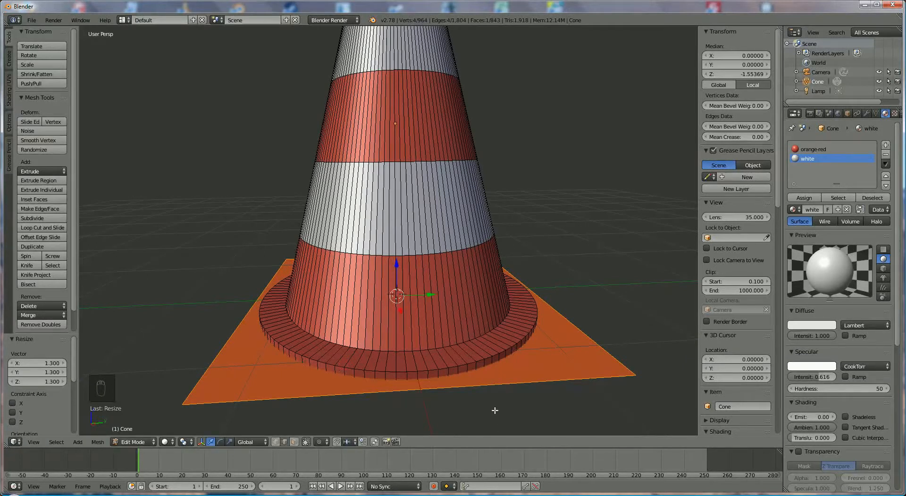
mouse_move(544, 345)
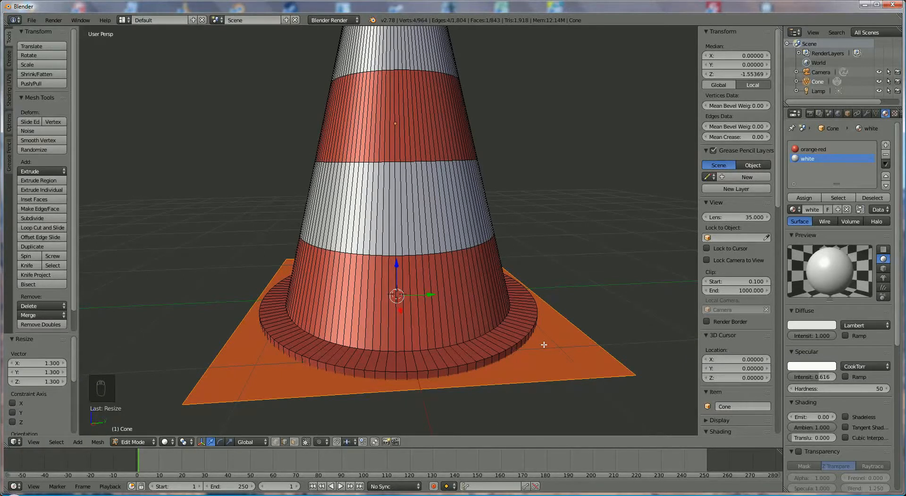
Step: Extrude the square plate downward into a slab and select its corner edges
key("e")
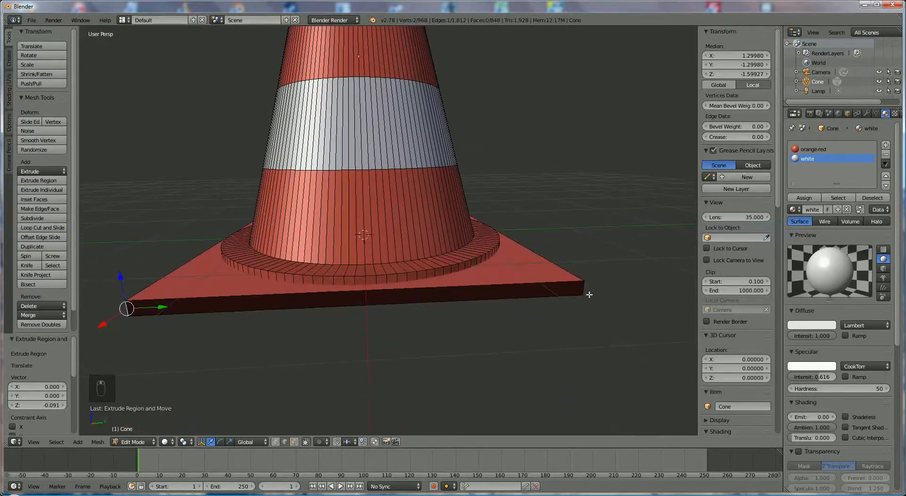
left_click(365, 297)
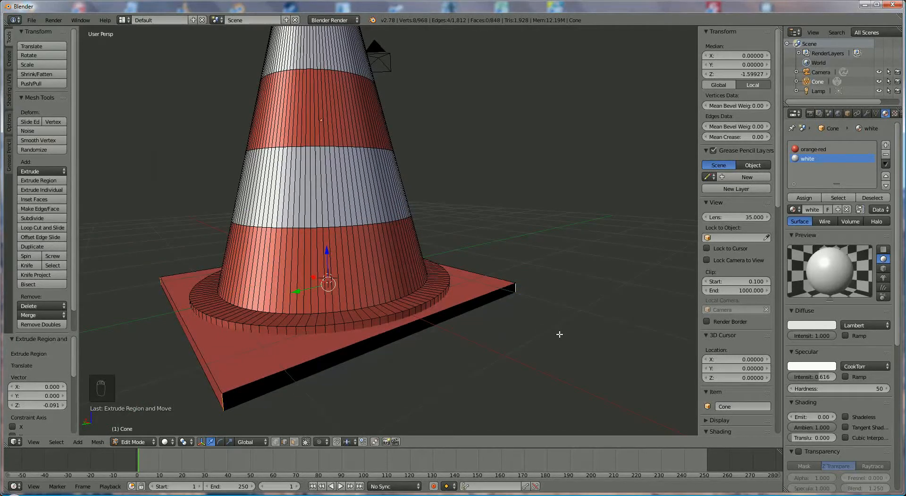
Step: Bevel the four corner edges of the base slab to round them off
key("ctrl+b")
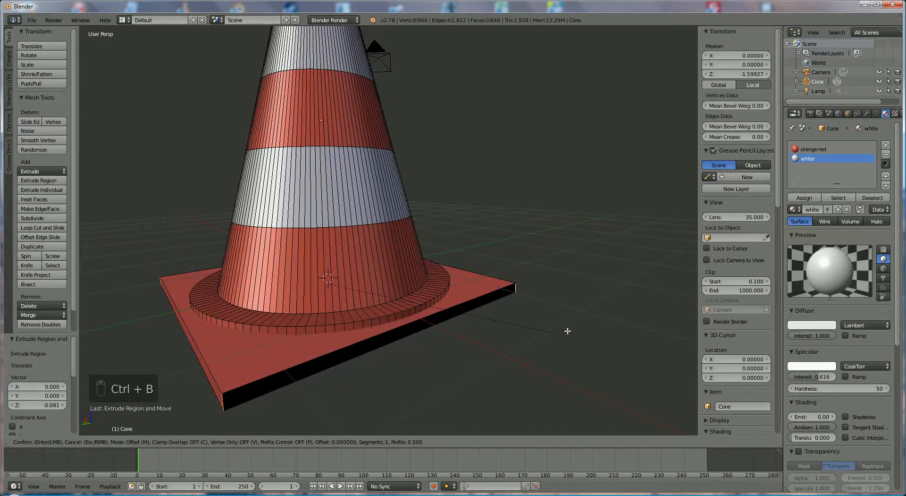
mouse_move(588, 322)
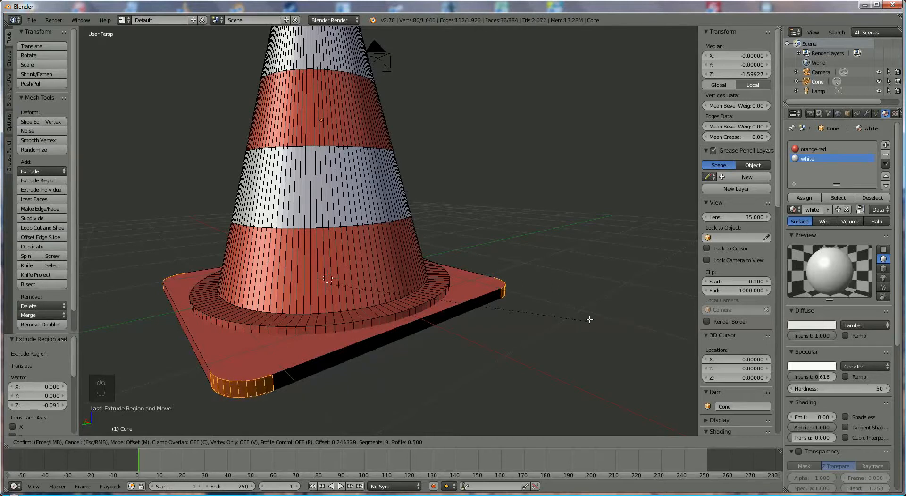
mouse_move(602, 317)
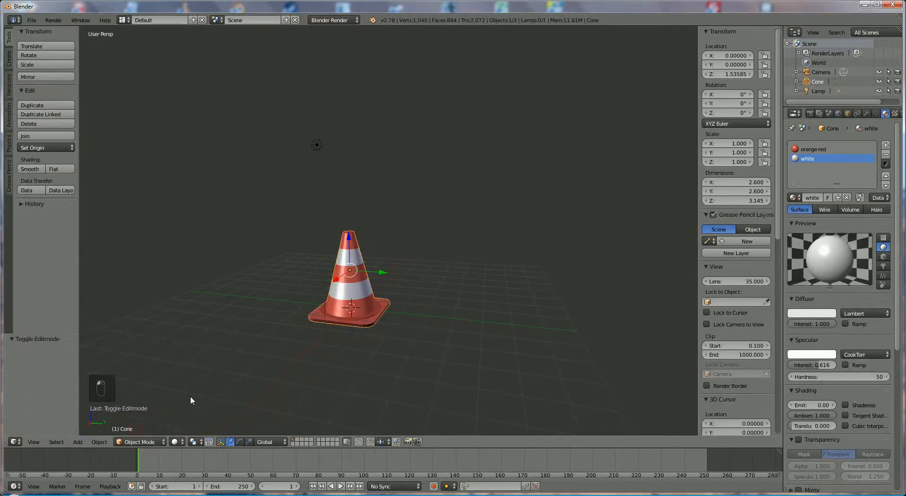
Step: Add a ground plane at the cone's bottom and scale it into a huge floor
left_click(78, 441)
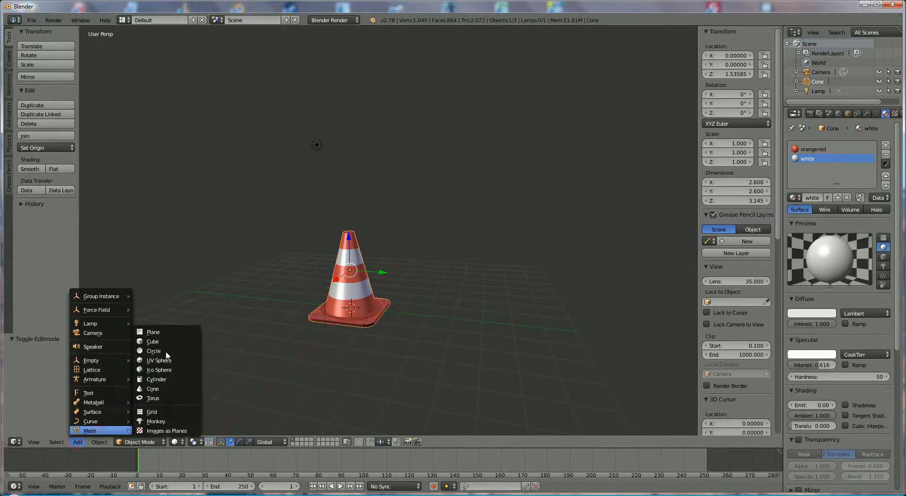
left_click(153, 331)
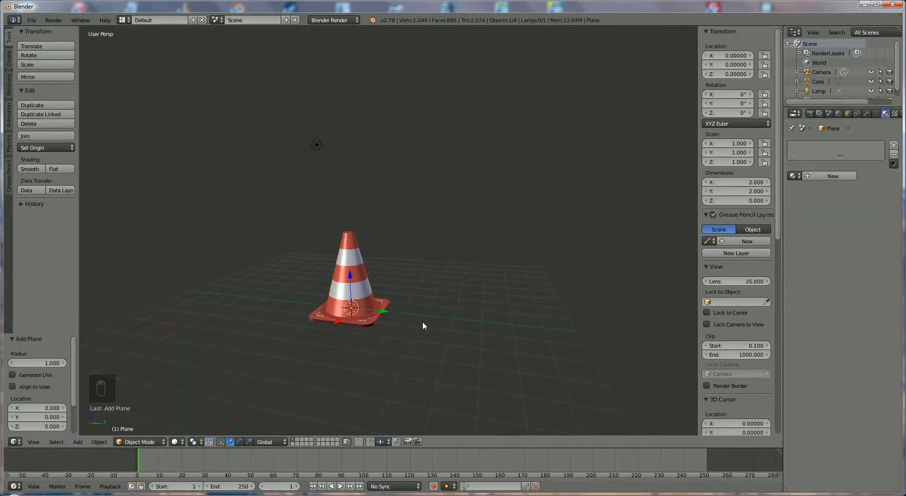
key("s")
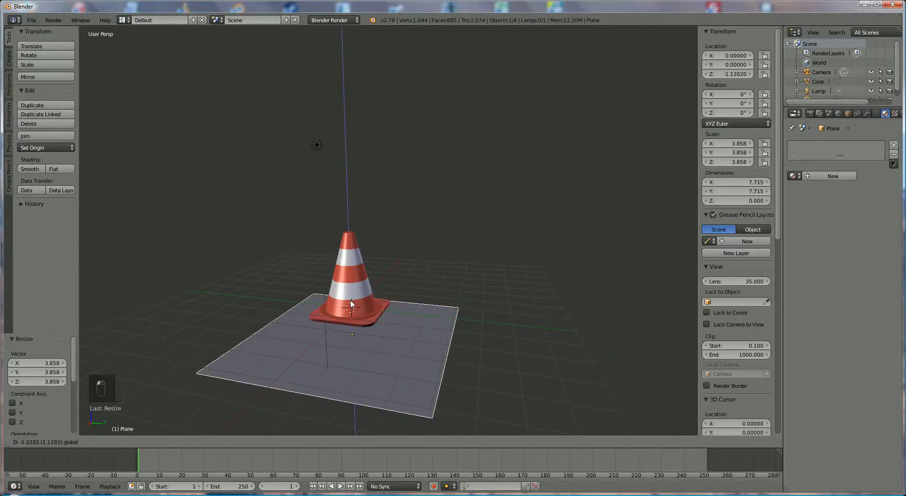
key("s")
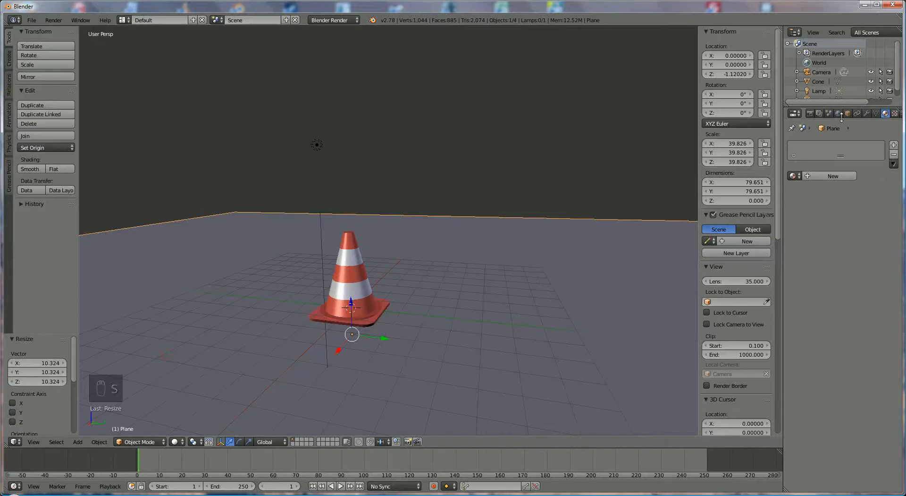
Step: Give the ground plane a new material with a green diffuse colour
left_click(832, 175)
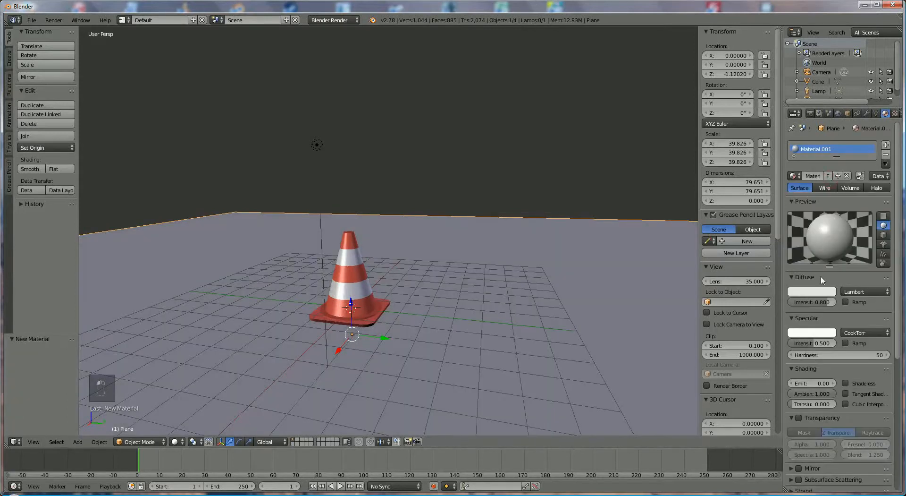
left_click(812, 290)
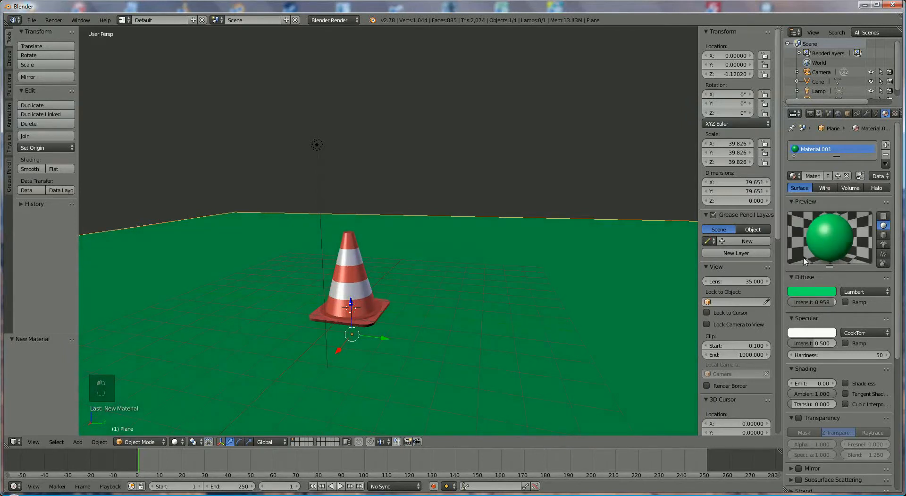
scroll("down", 3)
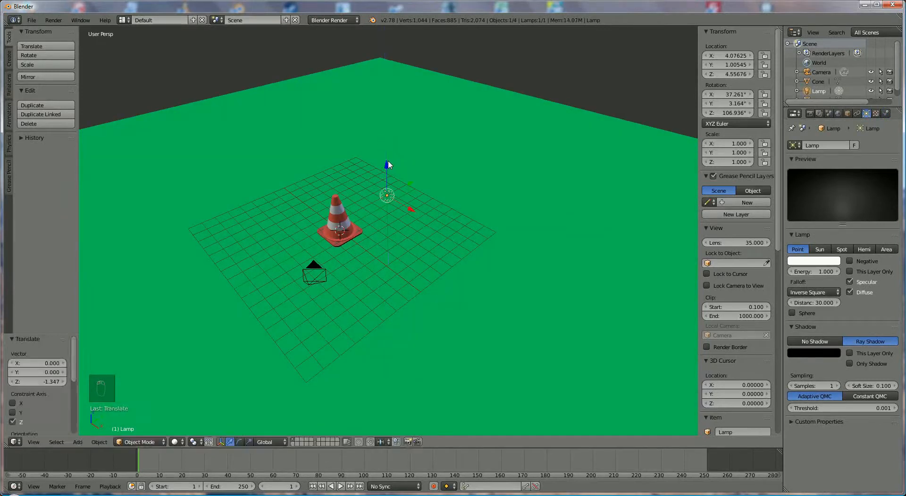
Step: Duplicate the raised lamp with Shift+D and place the copy across the cone
key("shift+d")
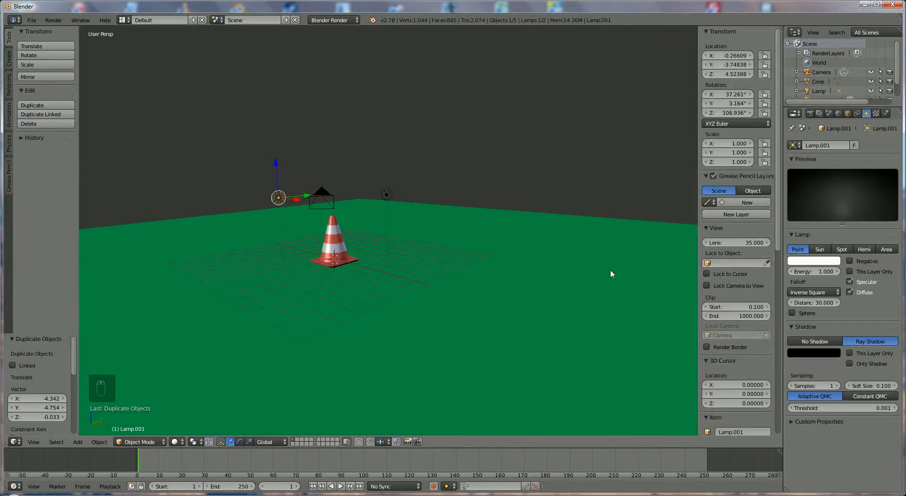
mouse_move(707, 285)
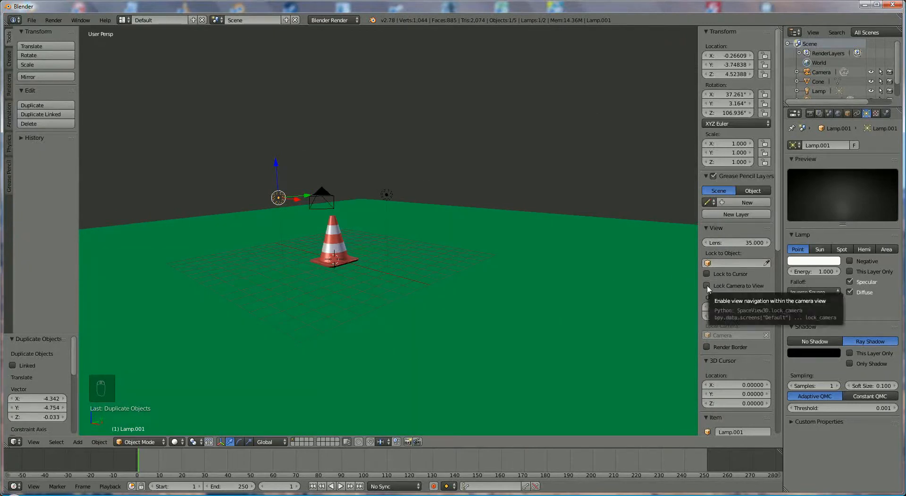
Step: Enable Lock Camera to View, frame the cone through the camera, and show the Render properties
left_click(707, 285)
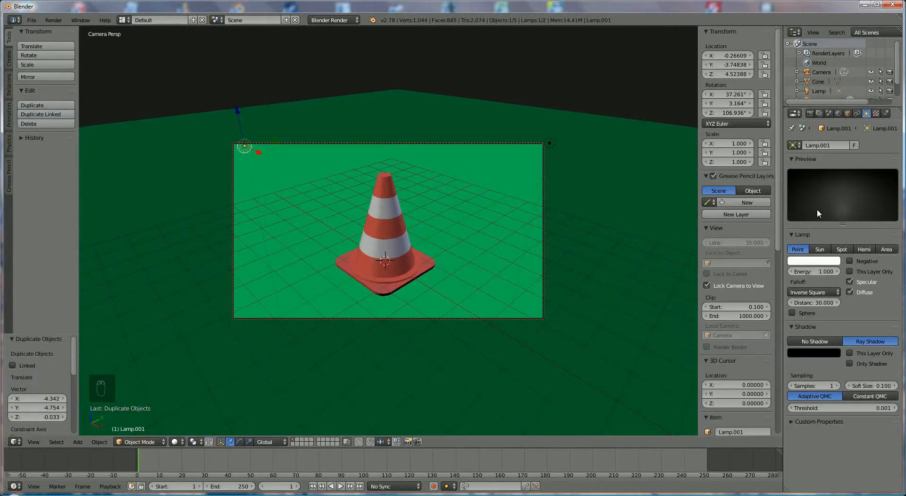
mouse_move(411, 207)
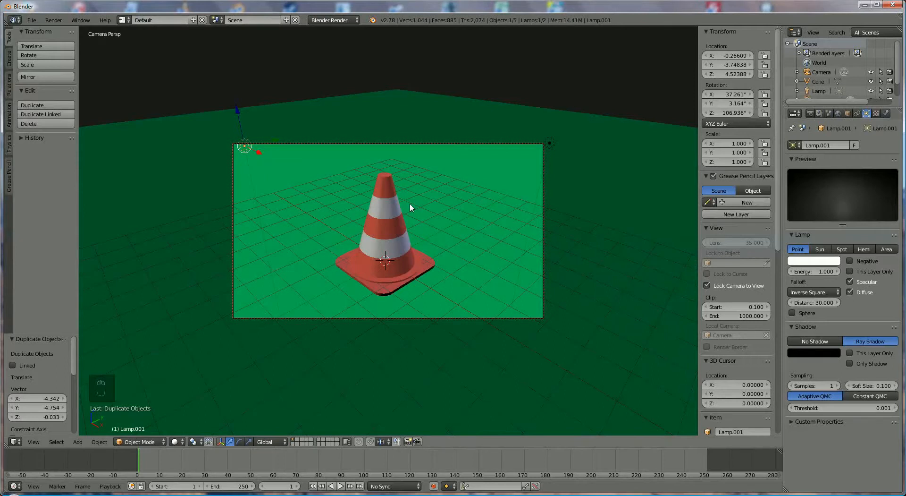
key("NUMPAD_0")
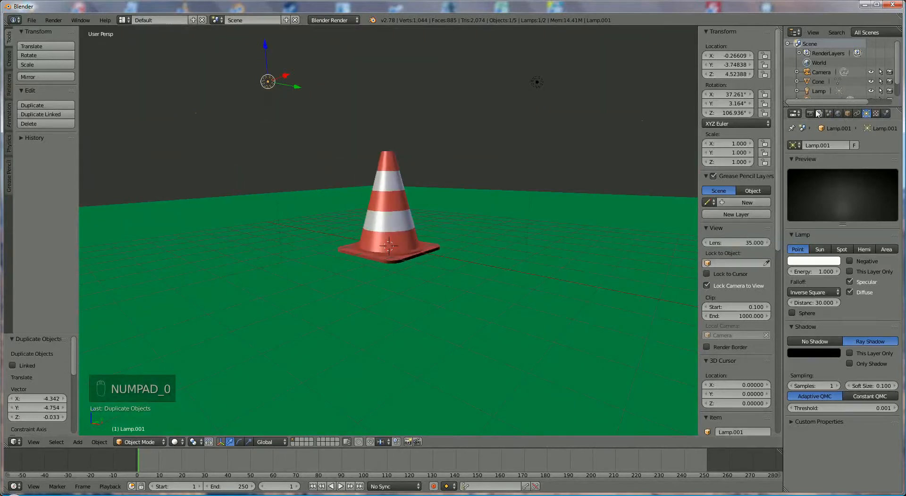
left_click(794, 113)
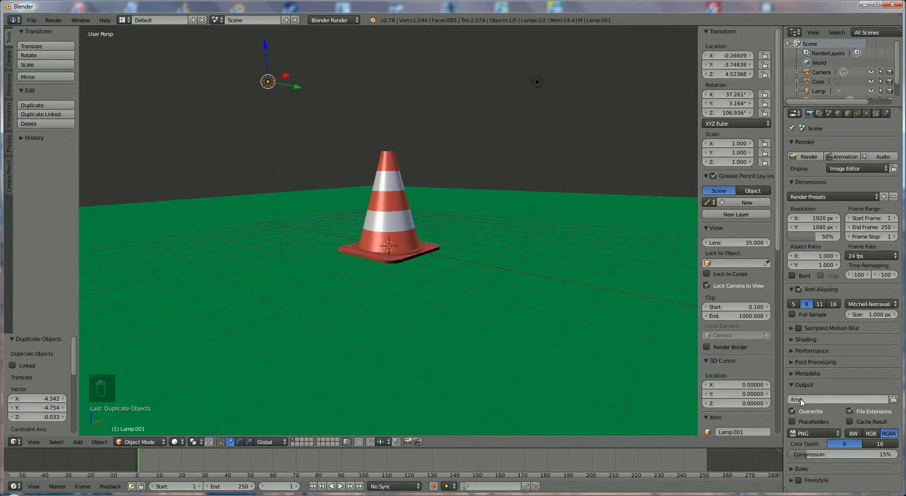
mouse_move(838, 399)
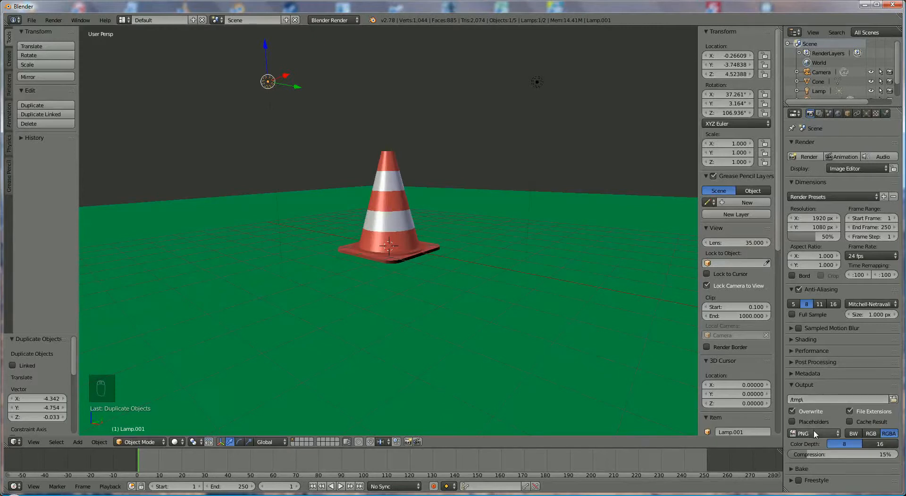
Step: Switch the output file format from PNG to JPEG and render the cone image
left_click(811, 433)
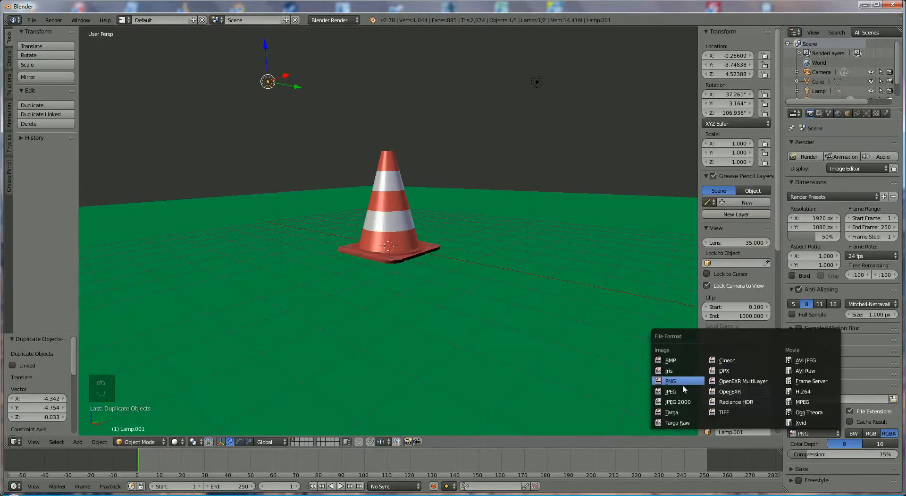
left_click(670, 391)
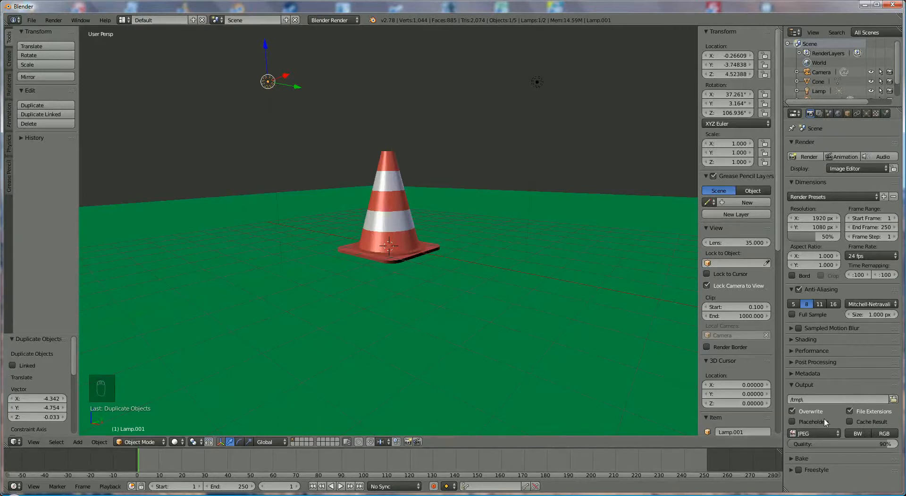
left_click(808, 157)
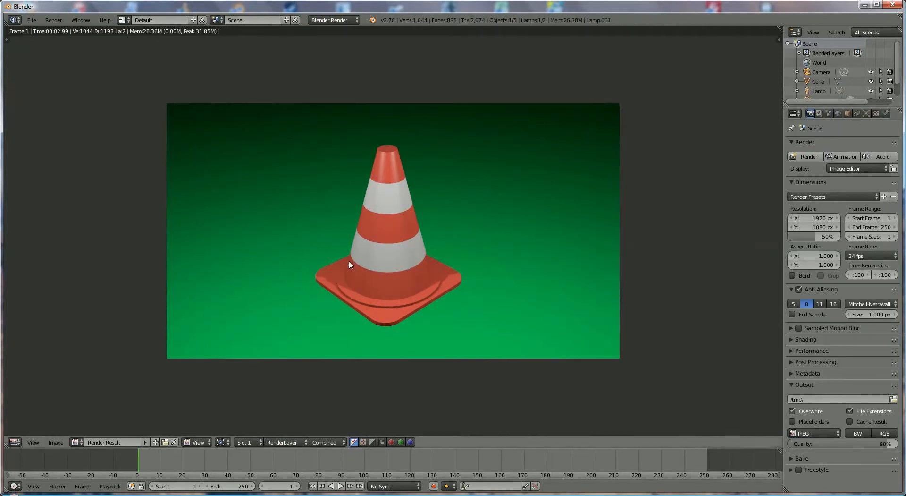
mouse_move(445, 275)
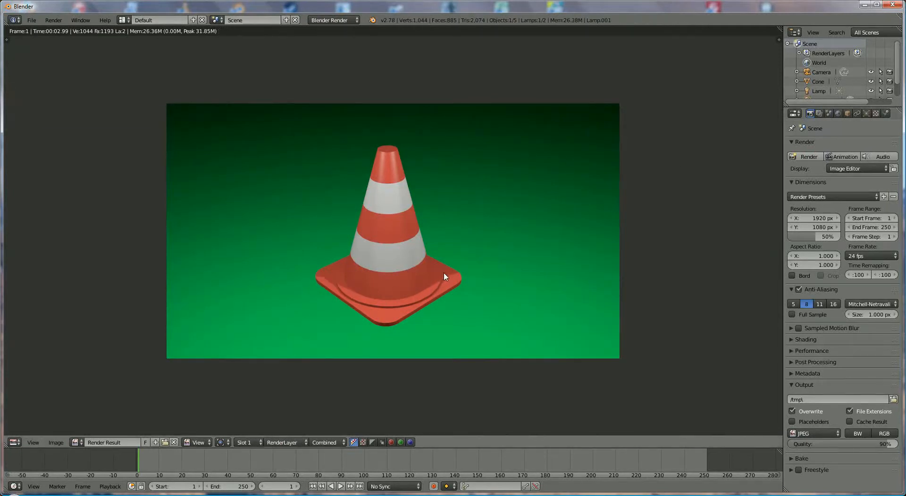
Step: Change the image editor area back to the 3D View after reviewing the render
left_click(8, 442)
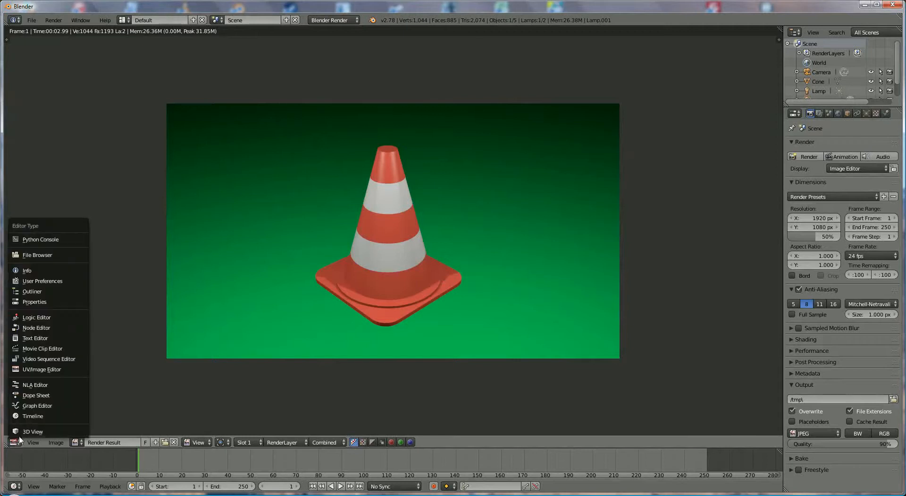
left_click(33, 431)
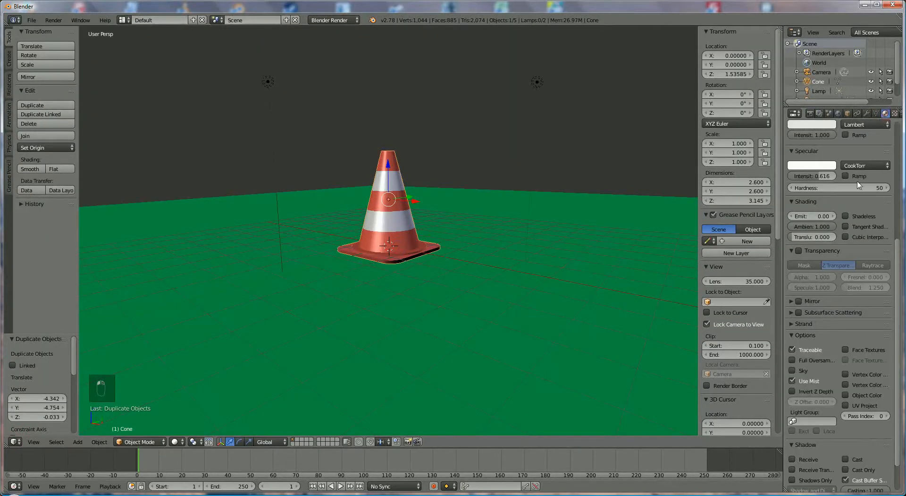
scroll("up", 3)
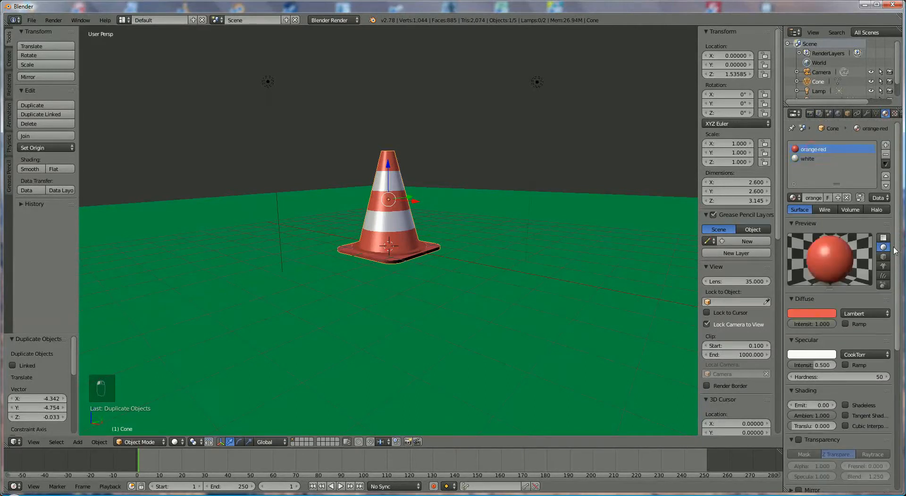
mouse_move(901, 344)
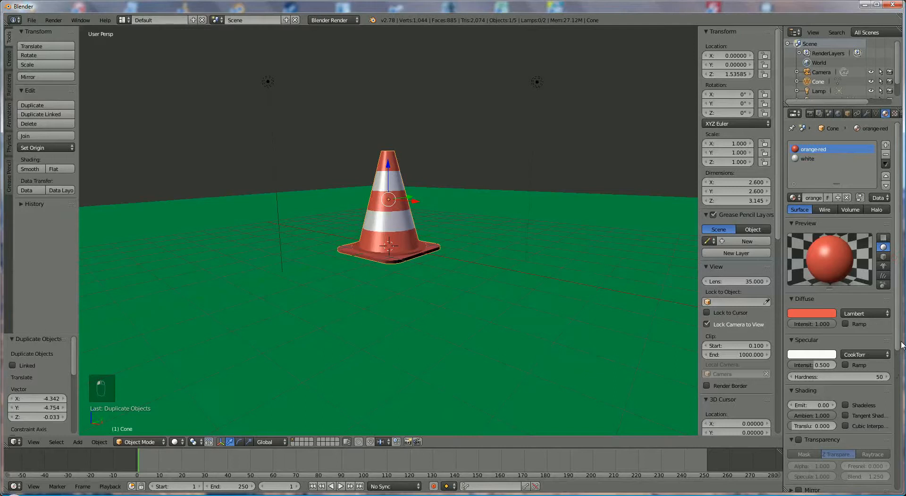
scroll("down", 3)
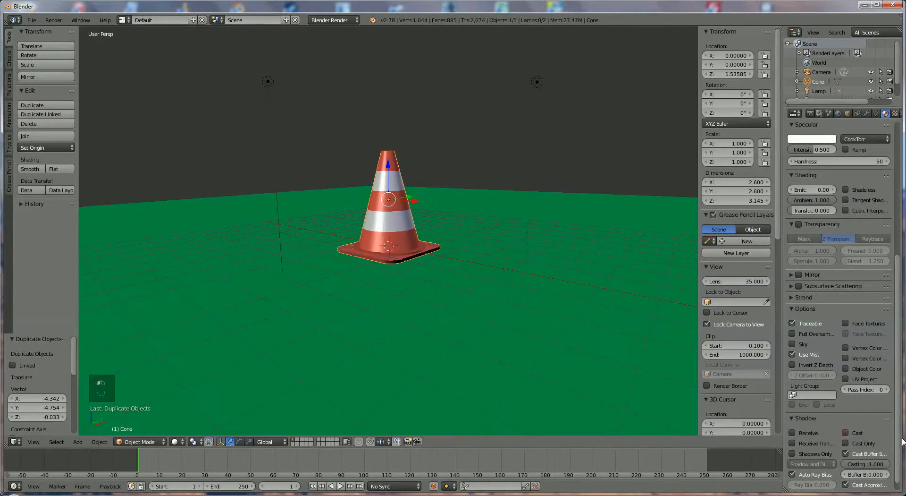
left_click(861, 113)
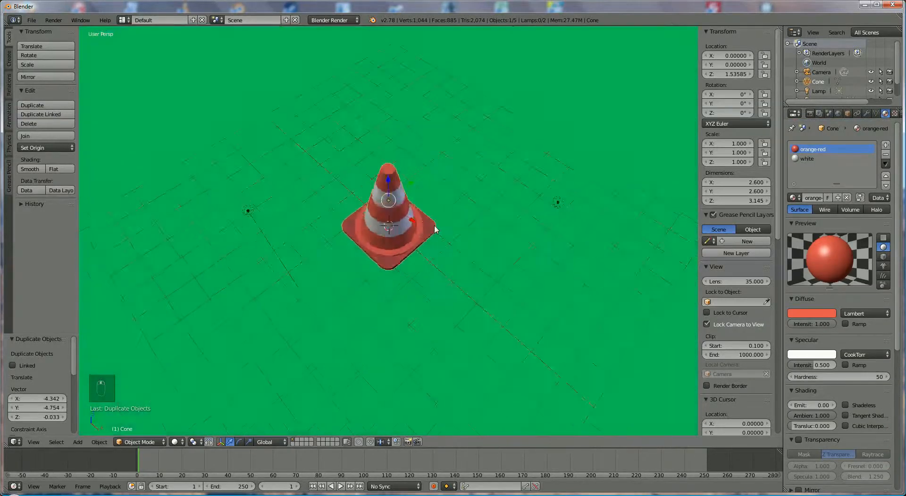
Step: Move Lamp.001 along X and Y, then render the cone scene again
left_click(551, 243)
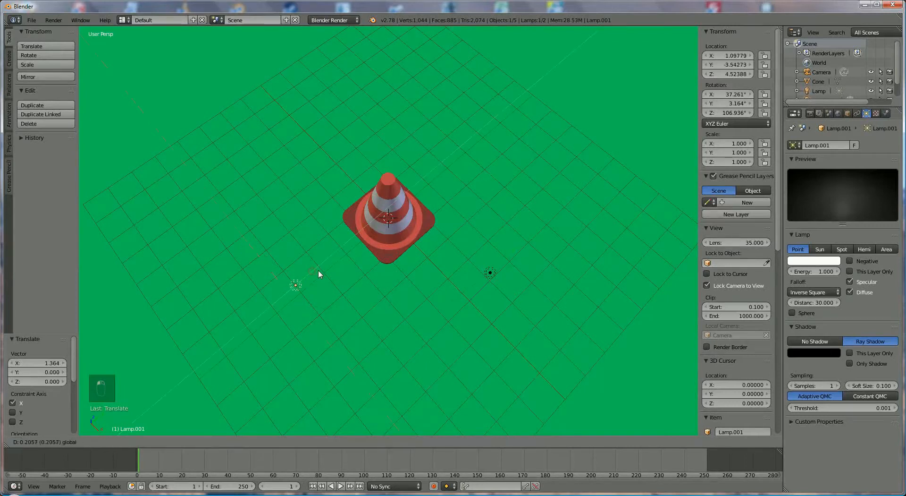
left_click(793, 113)
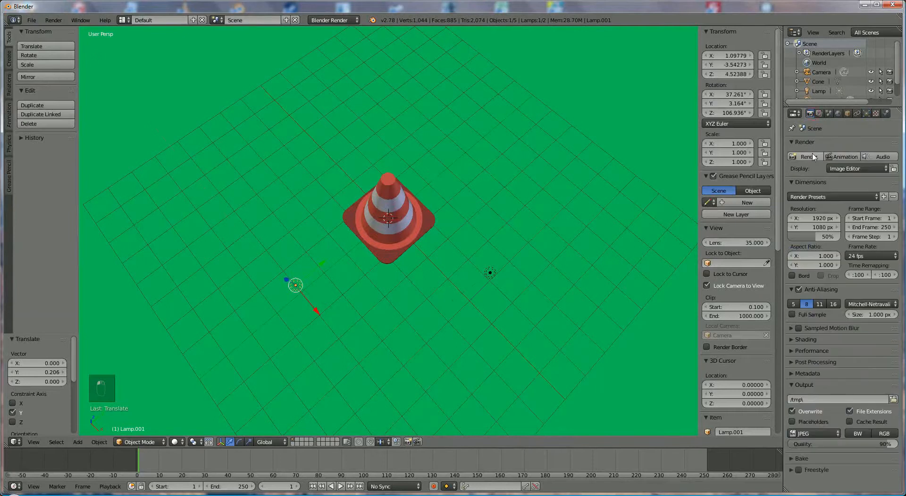
left_click(805, 157)
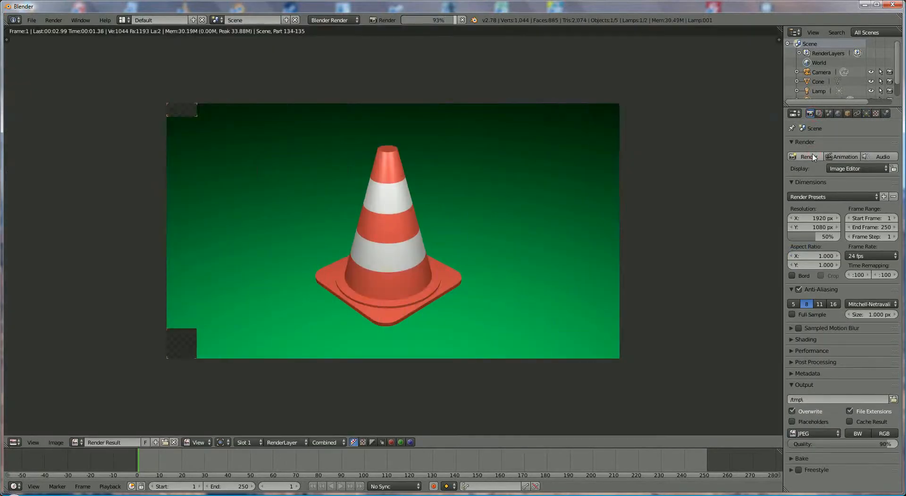